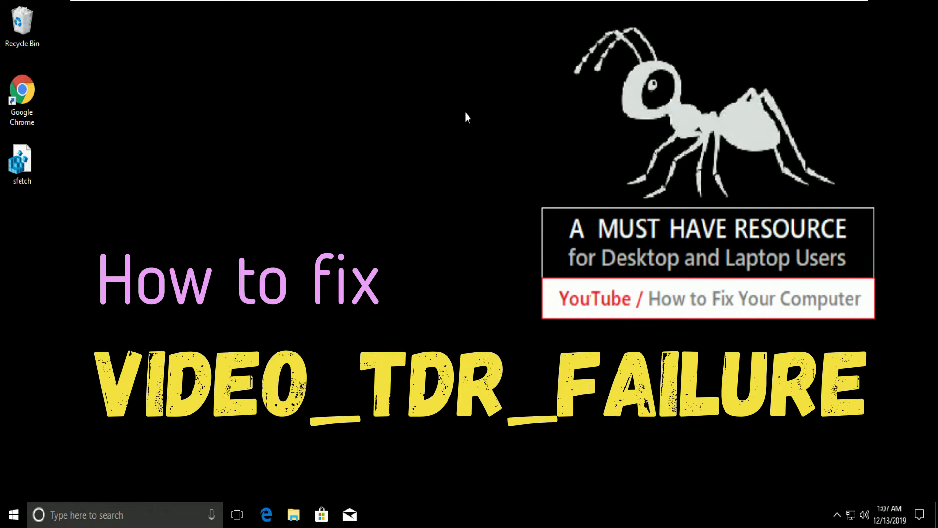
mouse_move(394, 190)
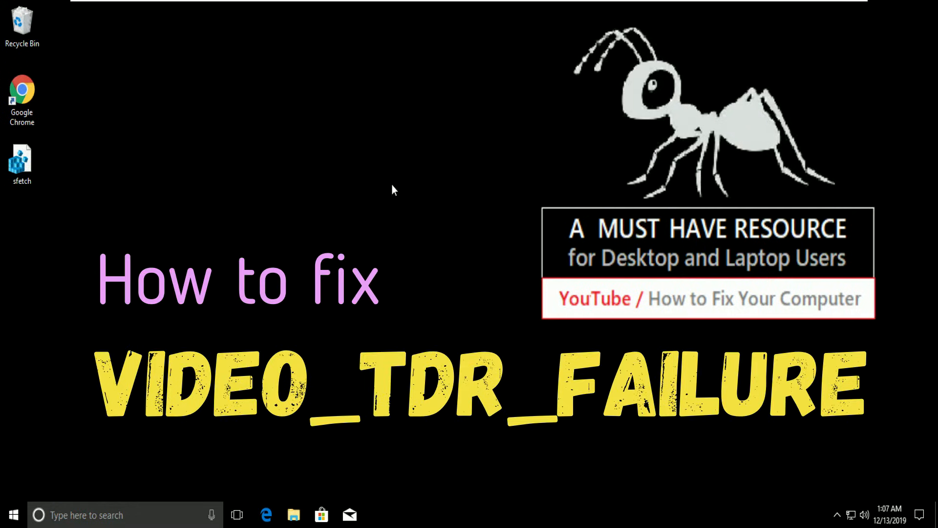
mouse_move(376, 238)
text(cmd)
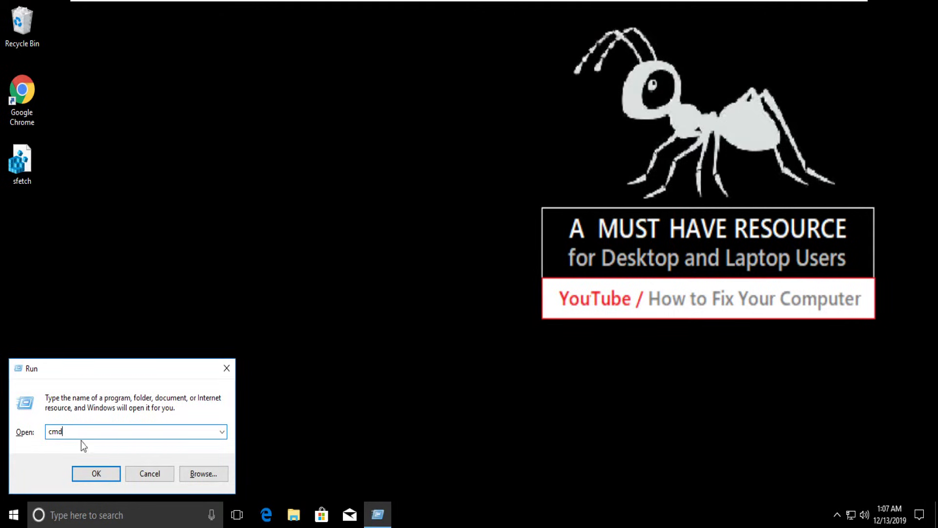
Step: Run 'powercfg -h off' in an administrator Command Prompt to disable hibernation
click(96, 473)
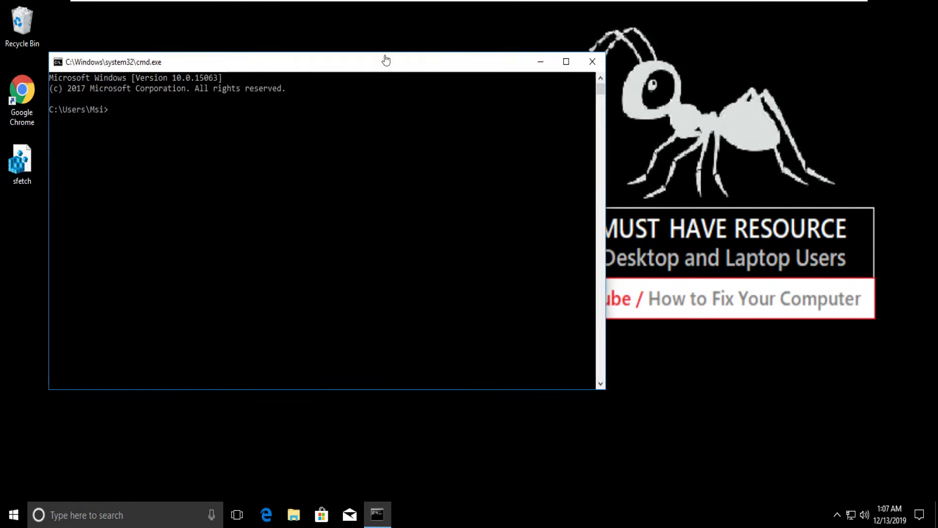
drag(386, 61, 518, 99)
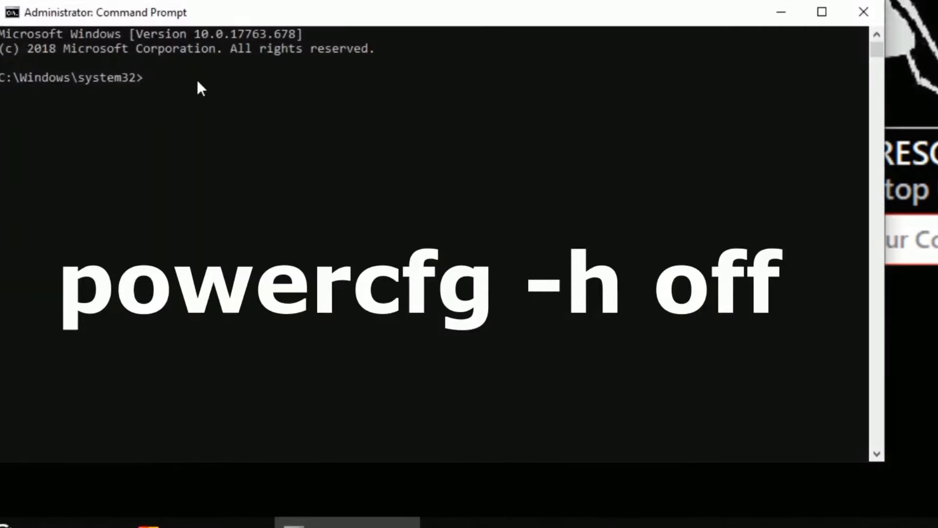
text(pow)
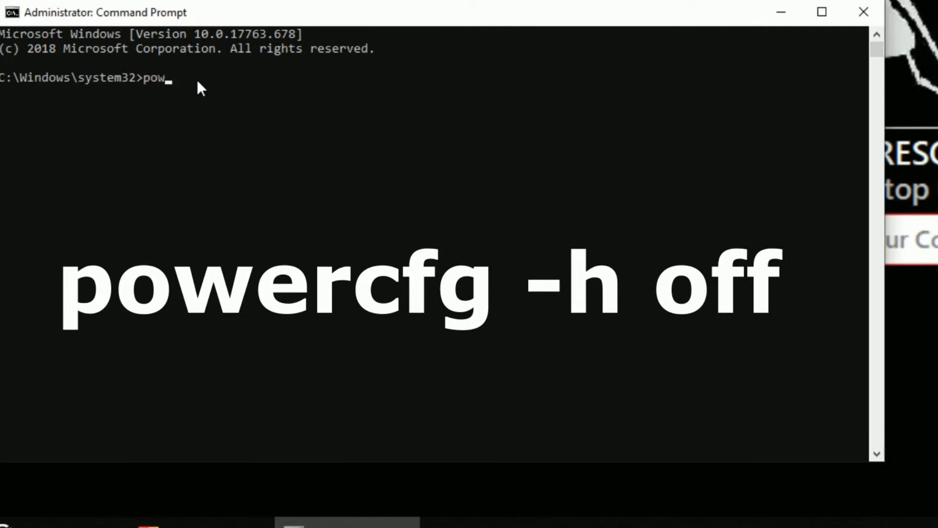
text(er)
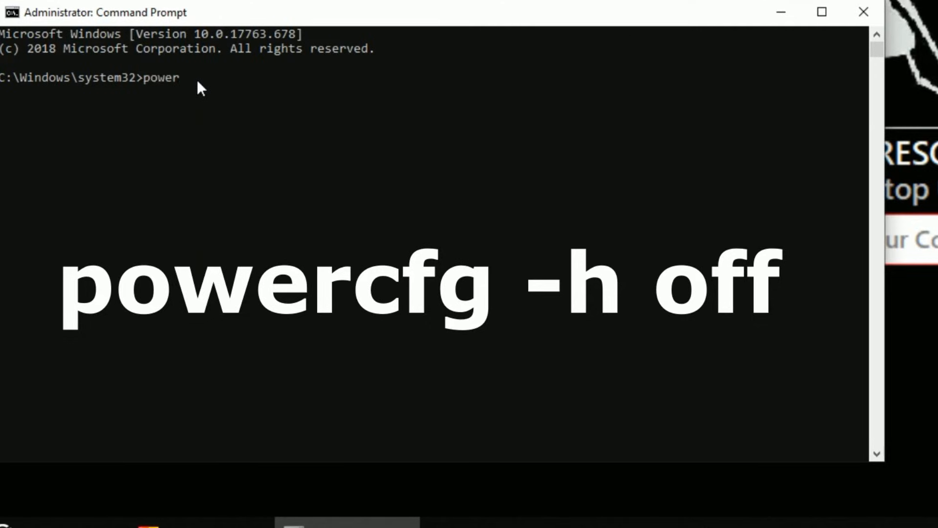
text(cfg)
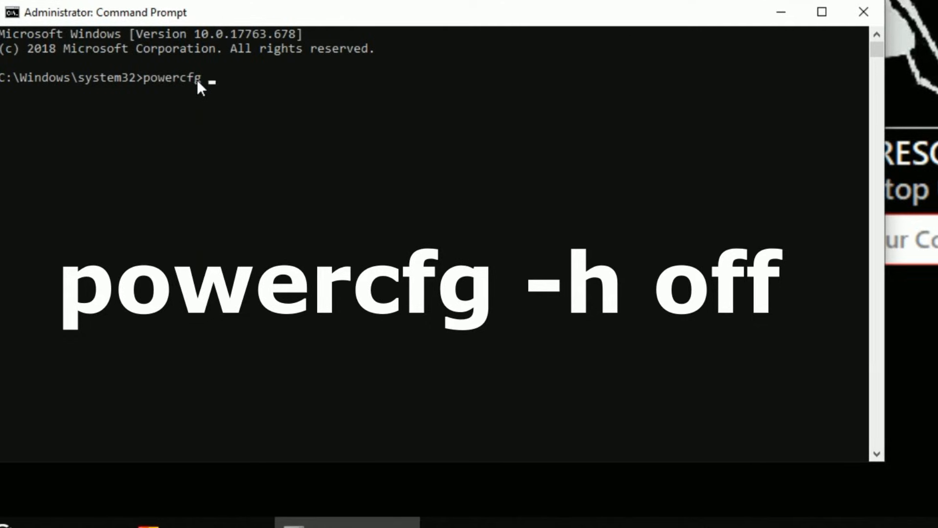
text(-h)
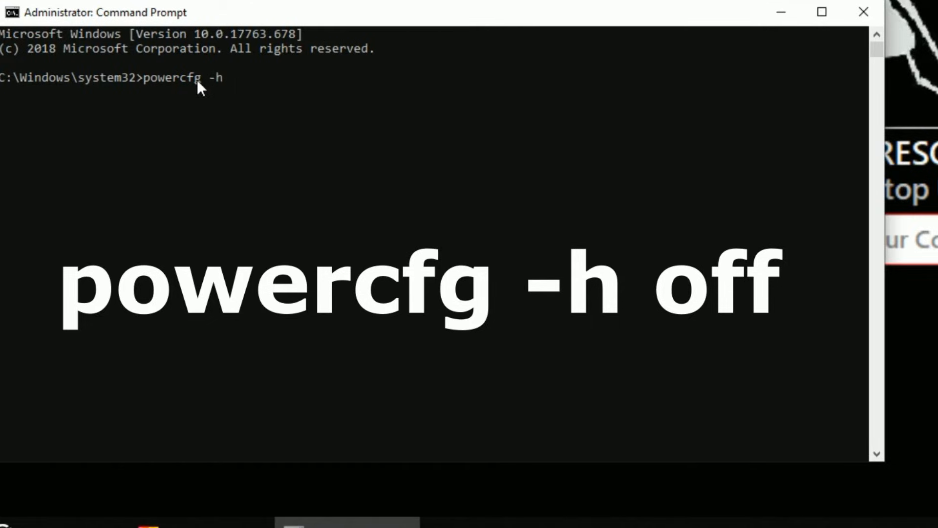
text(off)
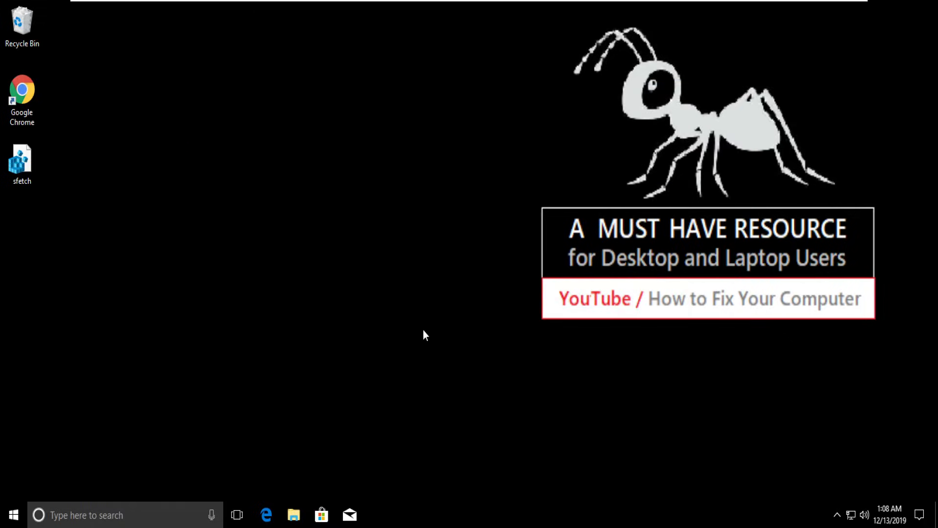
Step: Search the Start menu for Control Panel and launch it
click(12, 515)
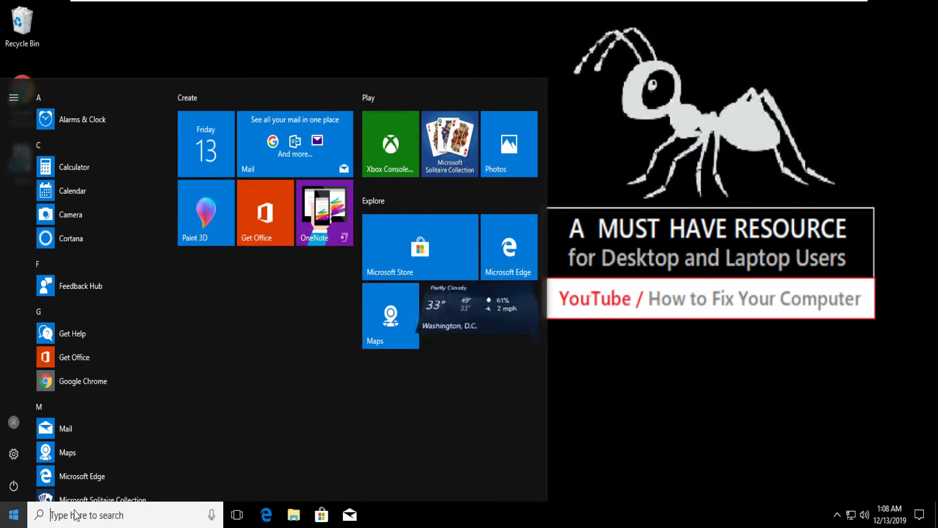
click(13, 515)
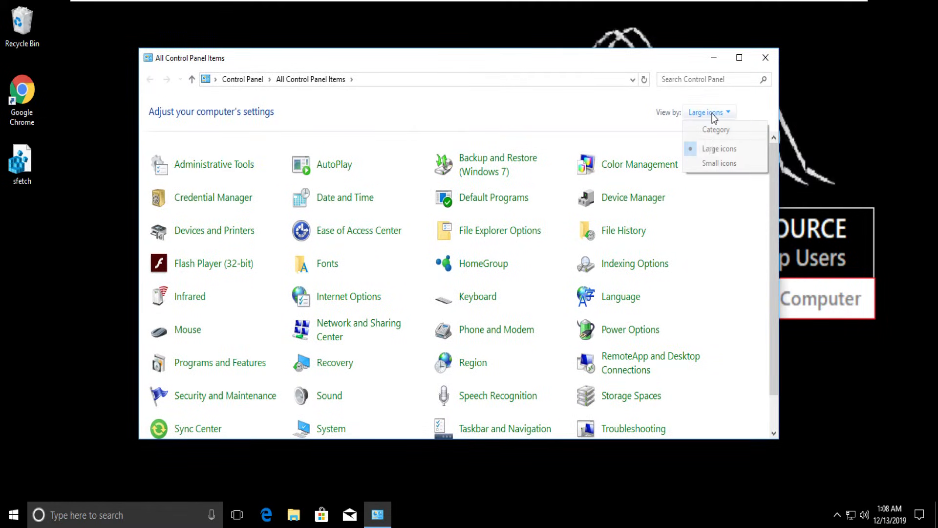
Step: Navigate via Category view and Hardware and Sound to the Balanced plan's settings page
click(715, 129)
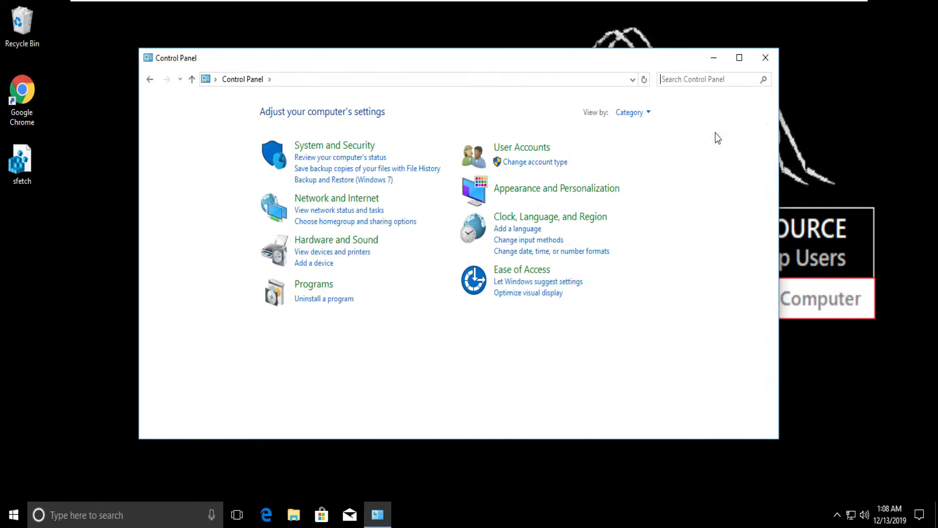
mouse_move(302, 218)
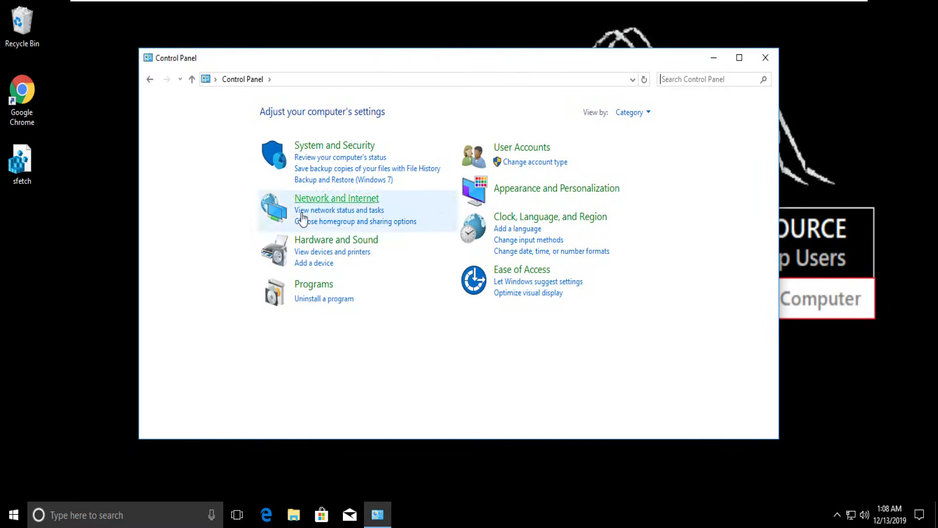
click(335, 239)
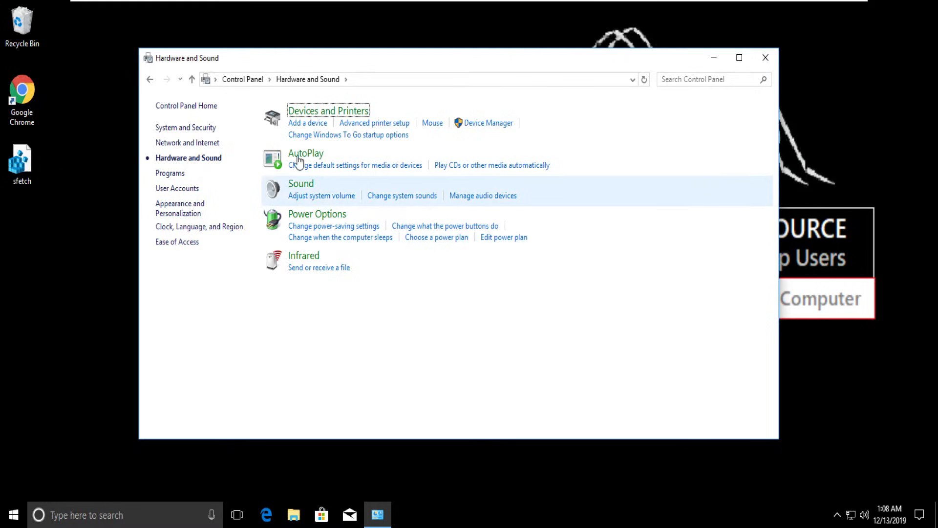
mouse_move(316, 214)
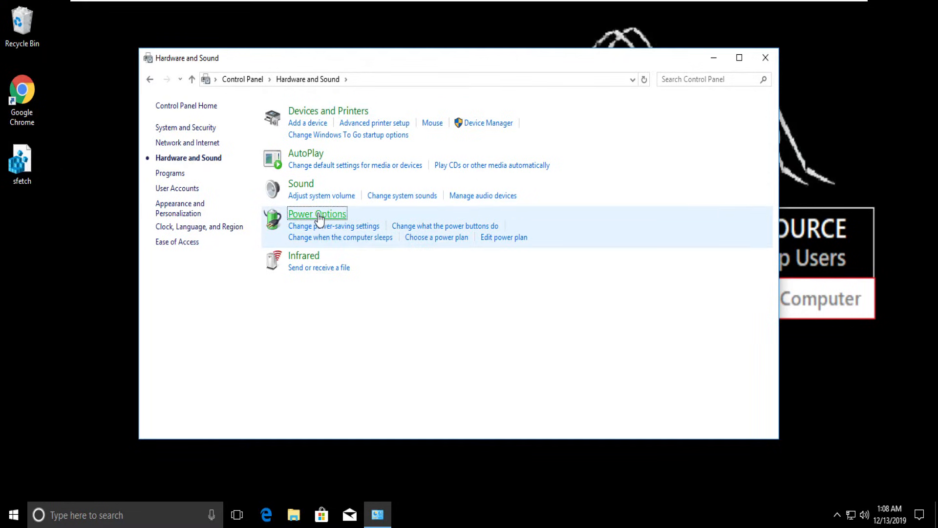
click(316, 214)
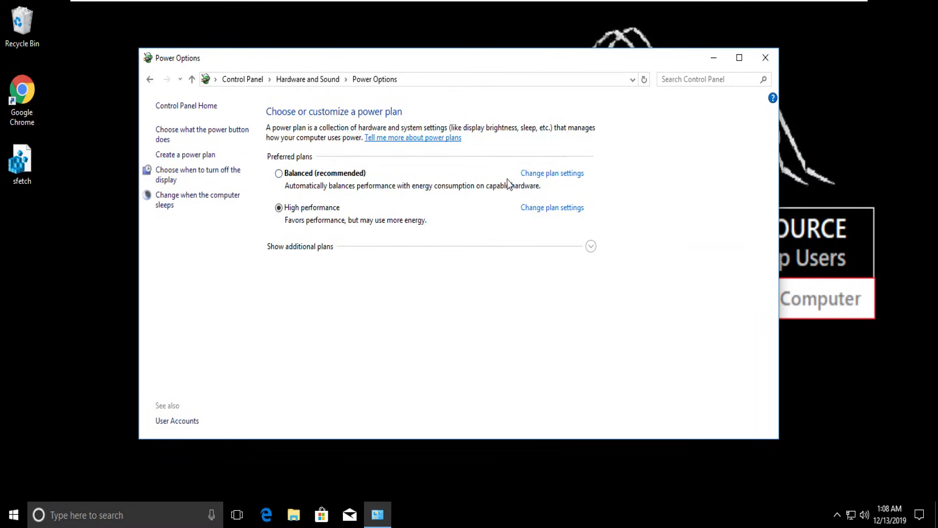
click(551, 172)
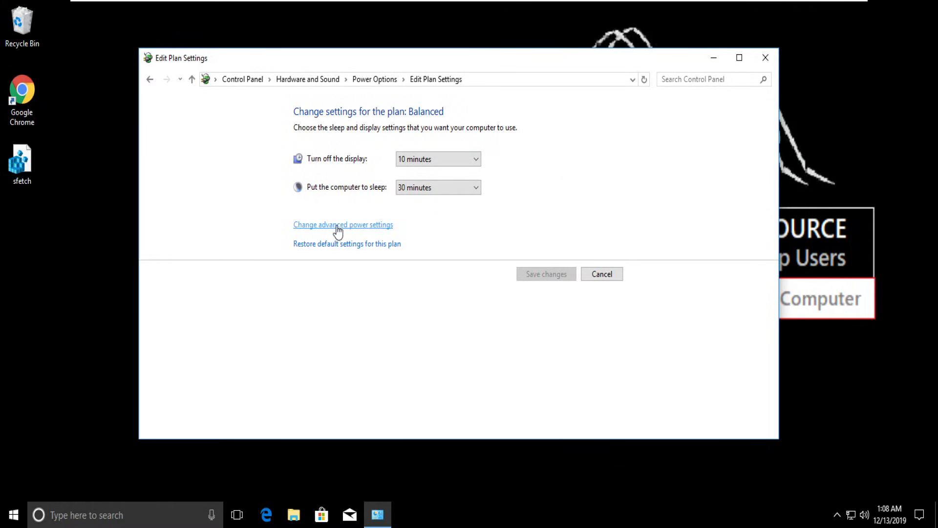
Step: In advanced power settings, set Wireless Adapter Power Saving Mode to Maximum Power Saving and apply
click(342, 225)
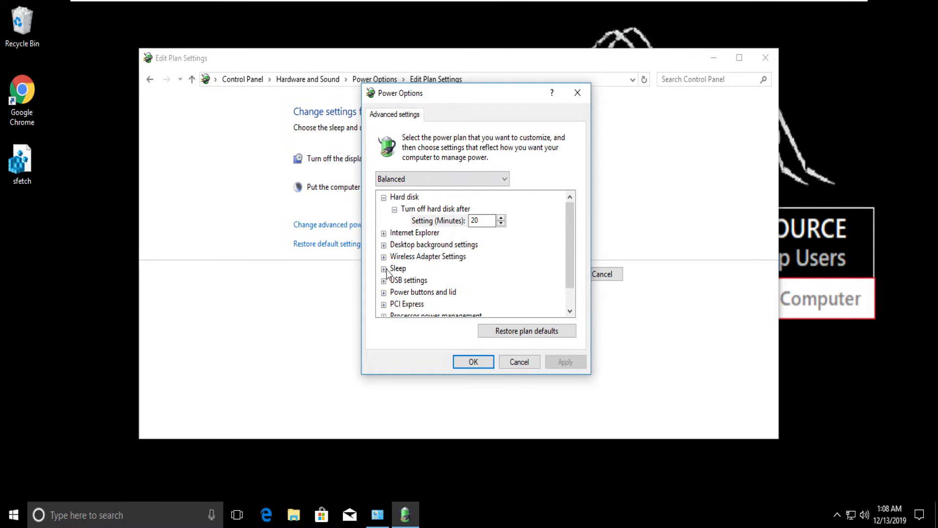
click(384, 256)
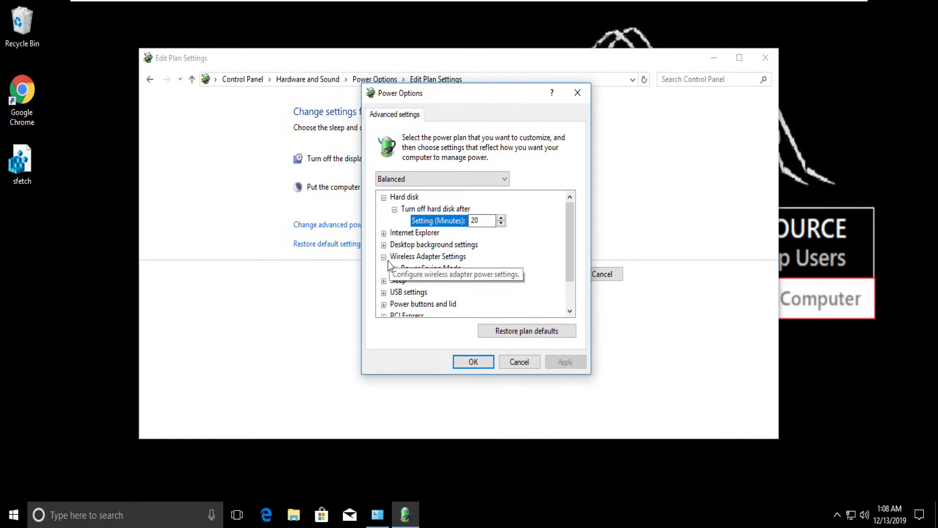
click(394, 268)
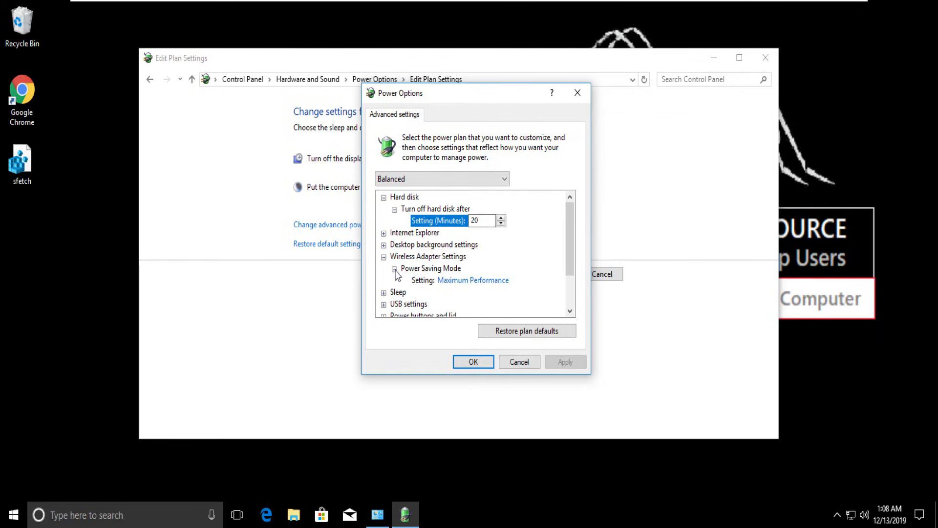
mouse_move(473, 280)
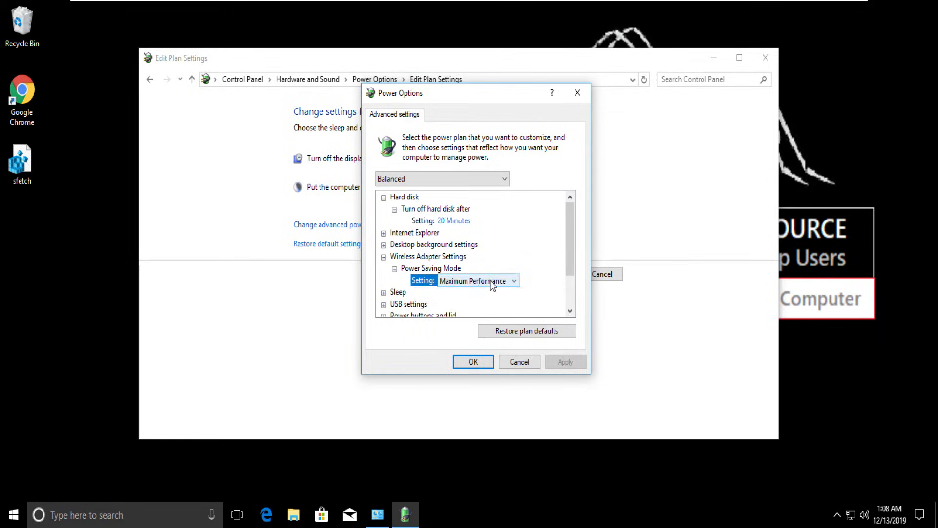
click(513, 281)
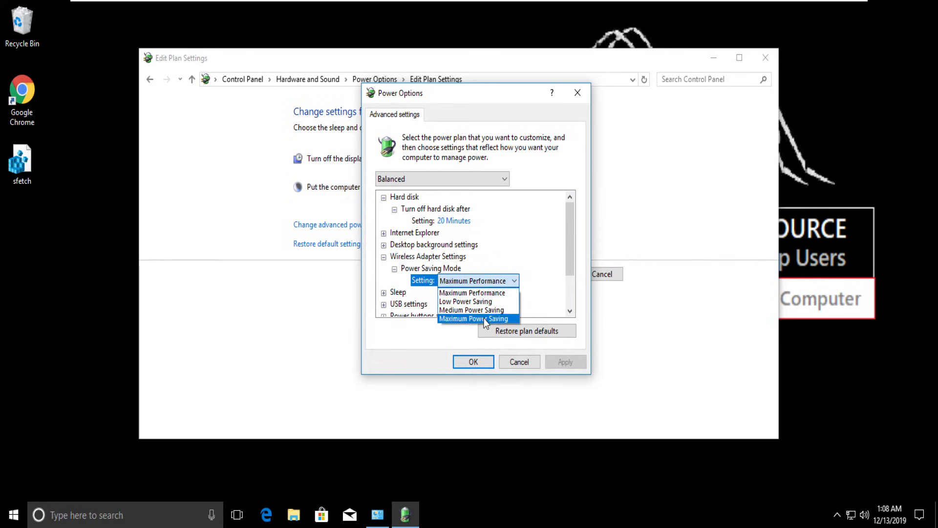
click(473, 317)
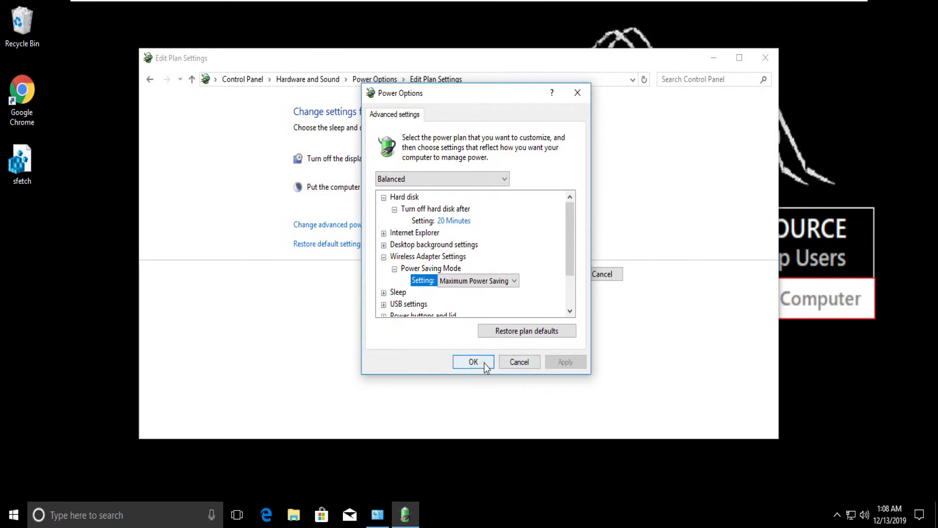
click(472, 362)
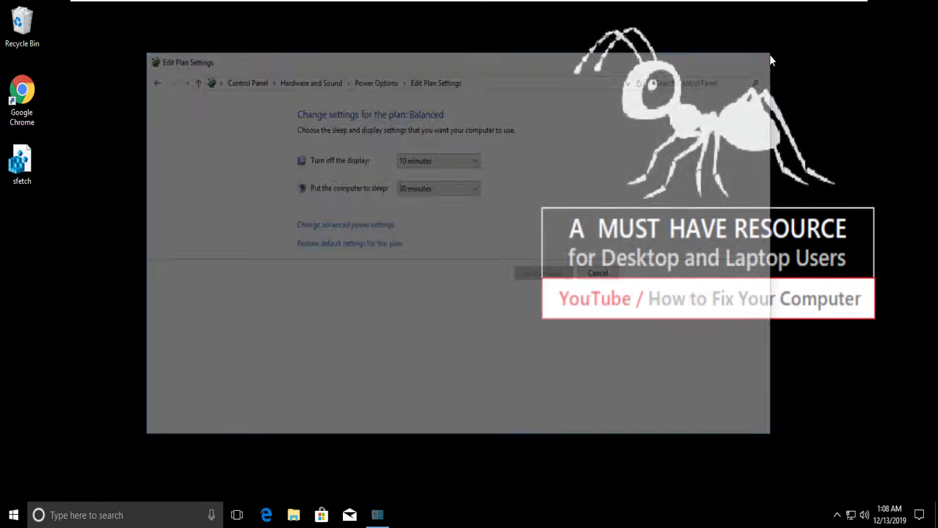
Step: Close the plan settings and launch Device Manager from a 'device manager' taskbar search
click(597, 273)
text(d)
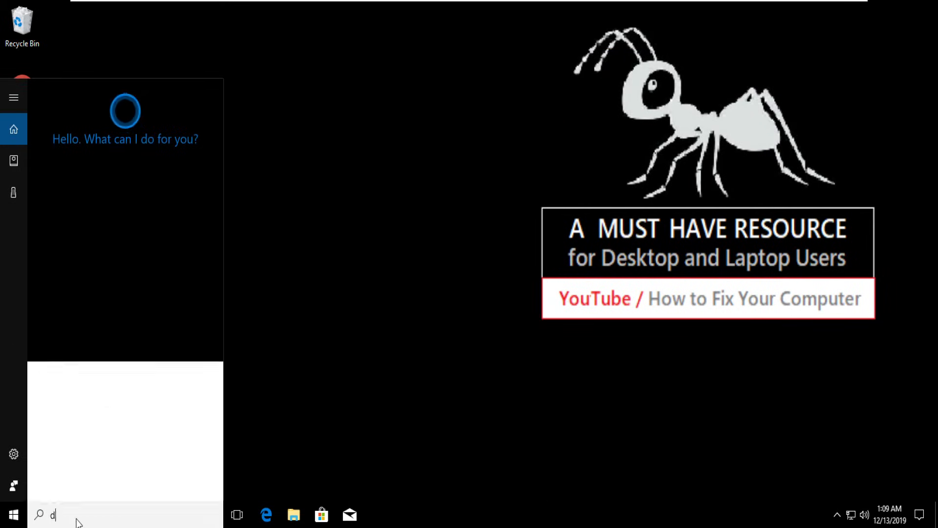
text(evice manager)
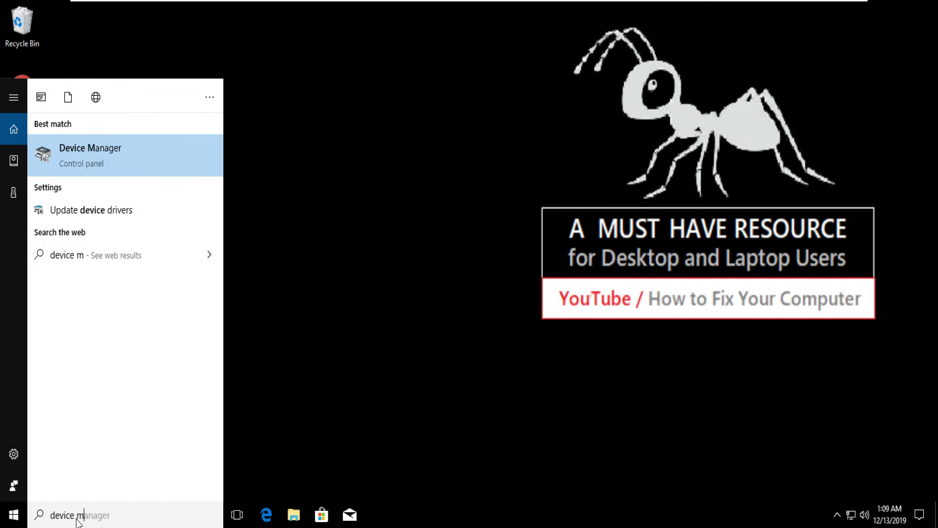
click(90, 155)
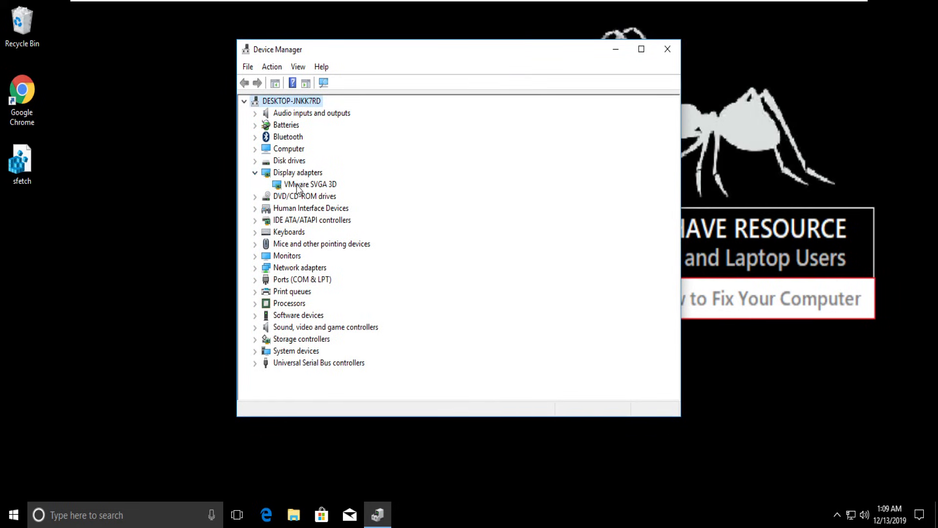
Step: From VMware SVGA 3D's Properties Driver page, begin Update Driver
right_click(310, 184)
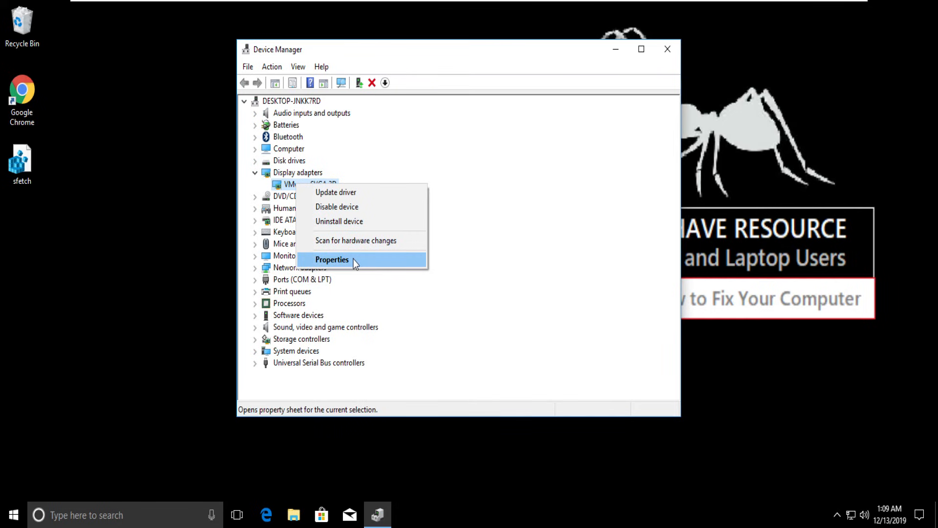
click(331, 259)
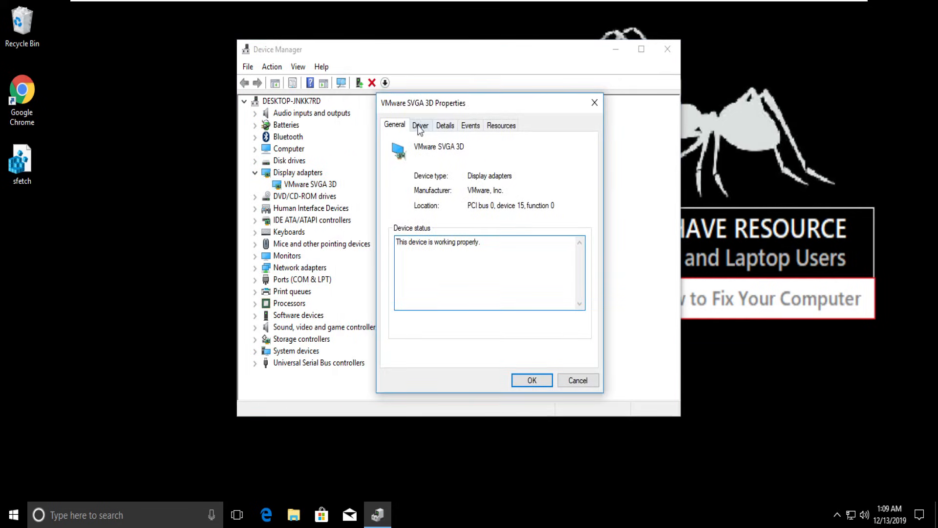
click(420, 125)
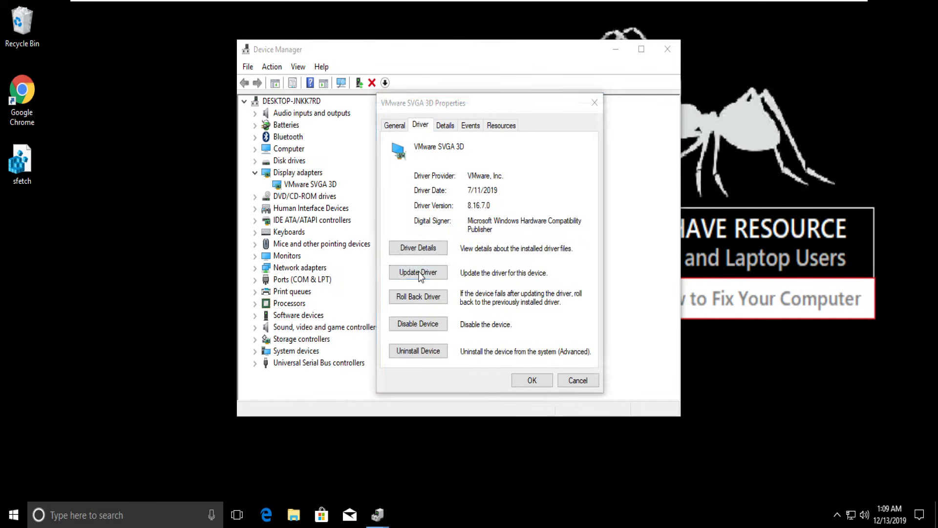
click(418, 273)
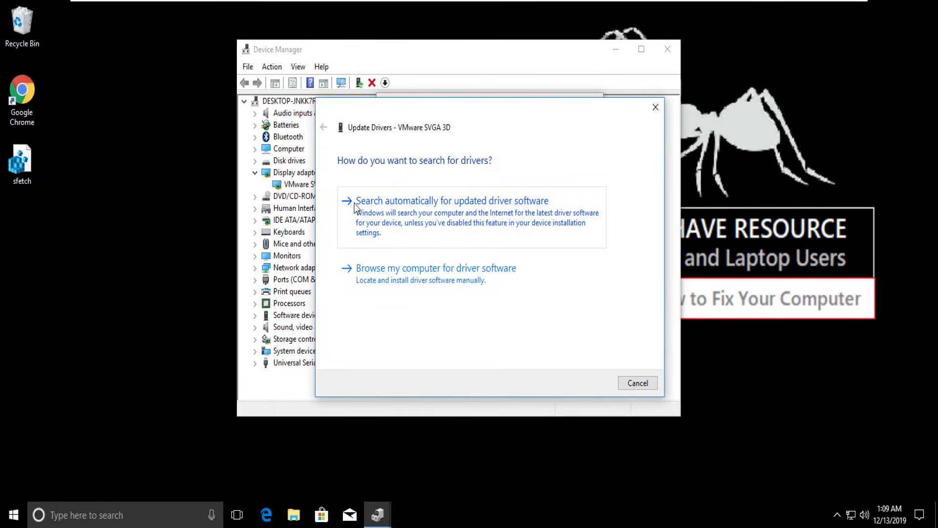
mouse_move(432, 214)
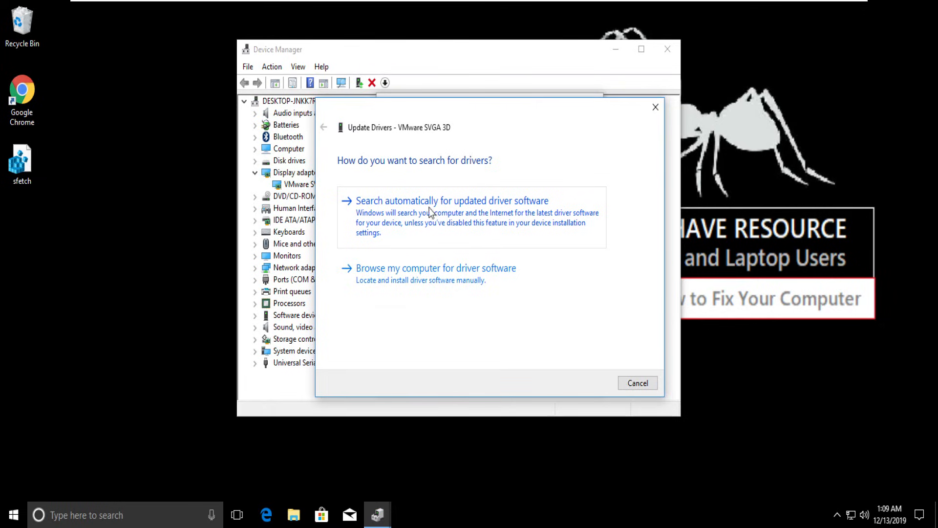
Step: Search automatically for an updated driver, see the best is installed, and close the wizard
click(451, 200)
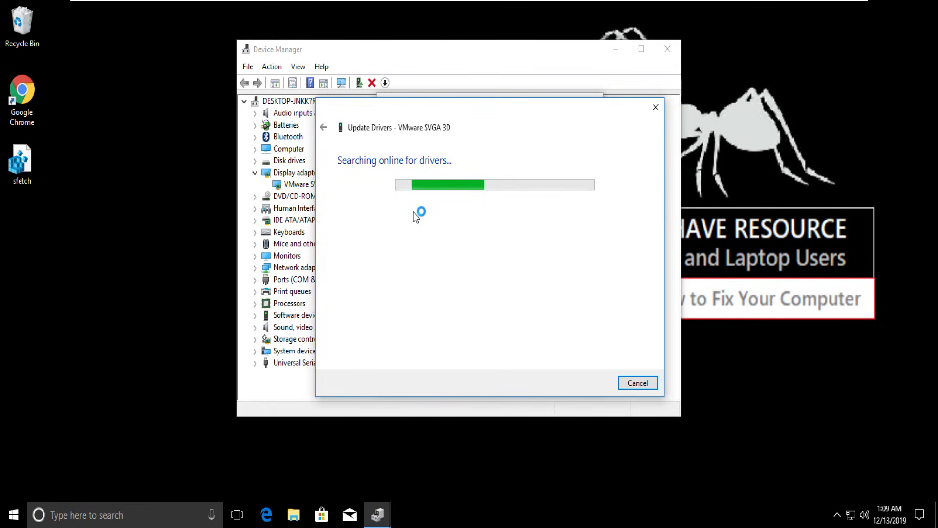
mouse_move(650, 265)
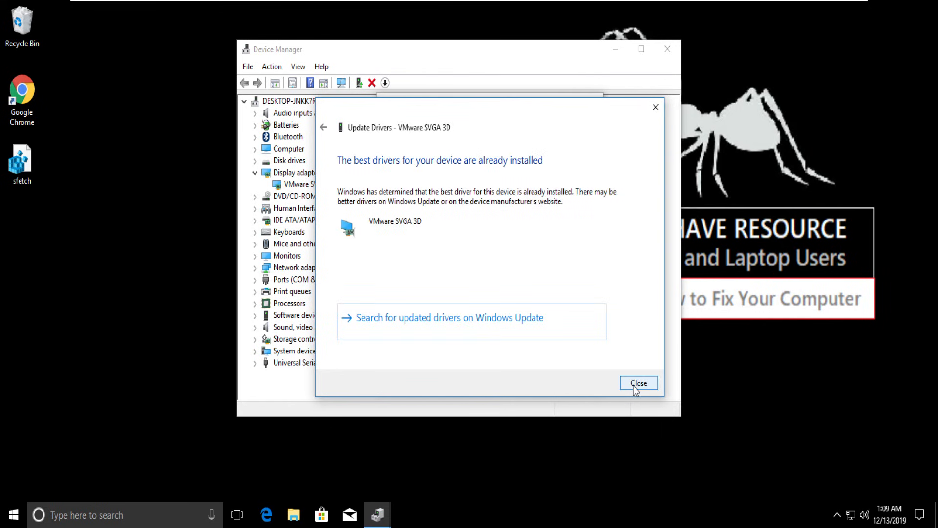
click(638, 383)
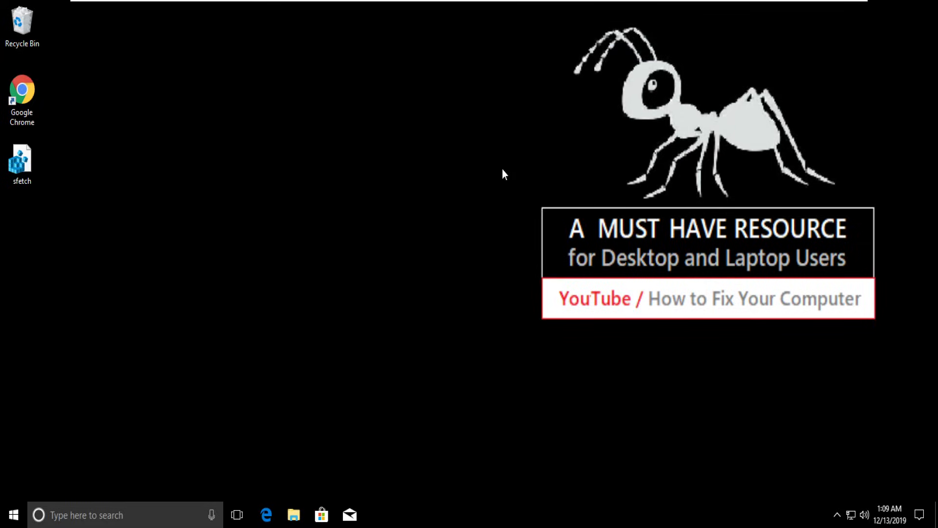
mouse_move(214, 269)
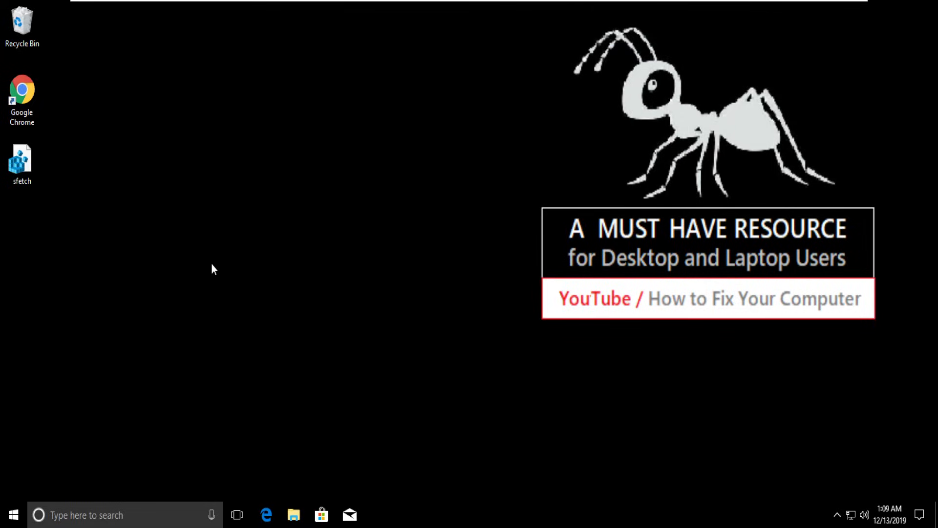